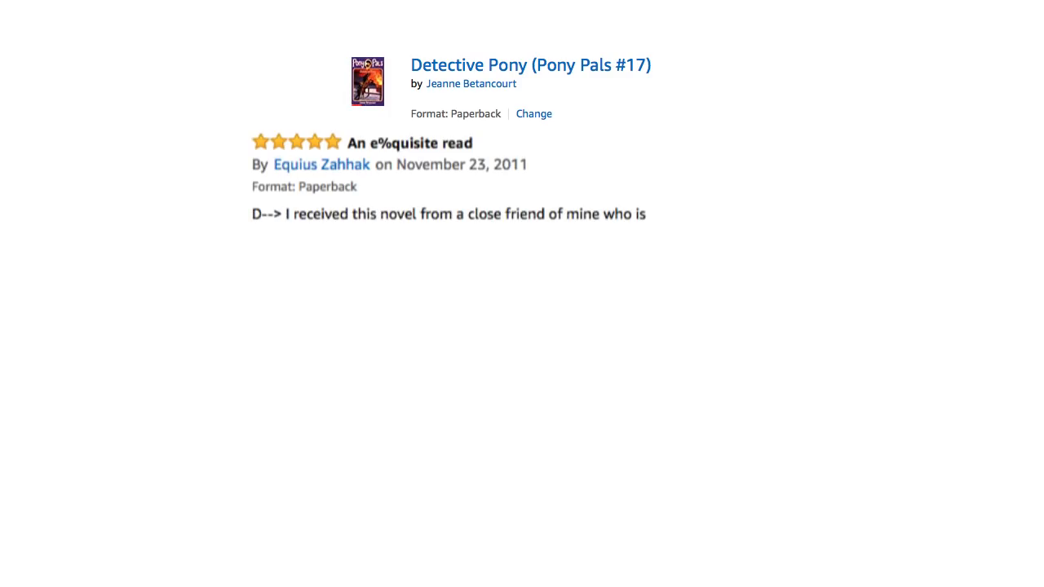
{"action": "type", "text": "D--> Attune"}
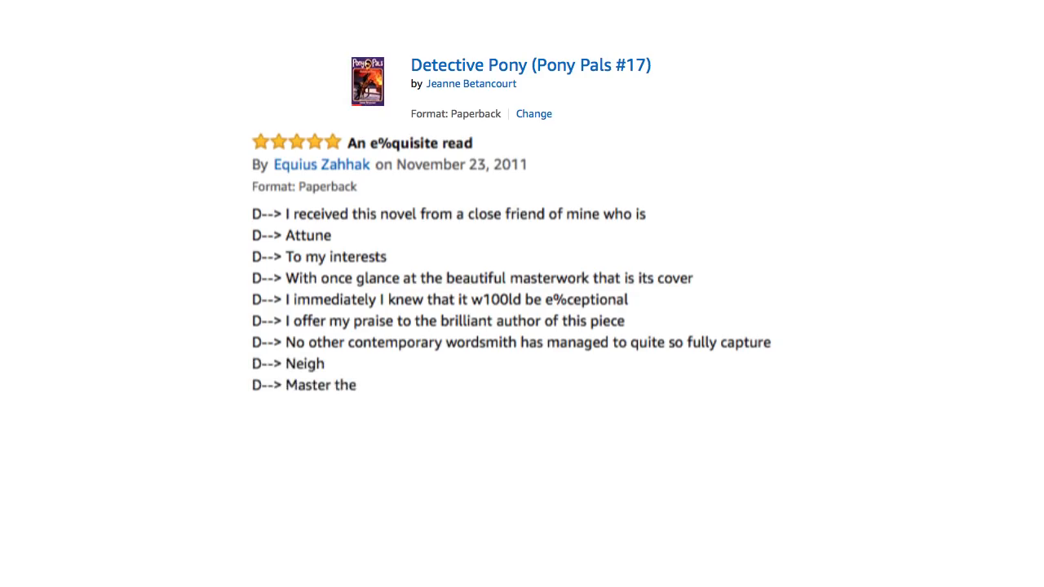
{"action": "scroll", "scroll_direction": "down", "scroll_amount": 3}
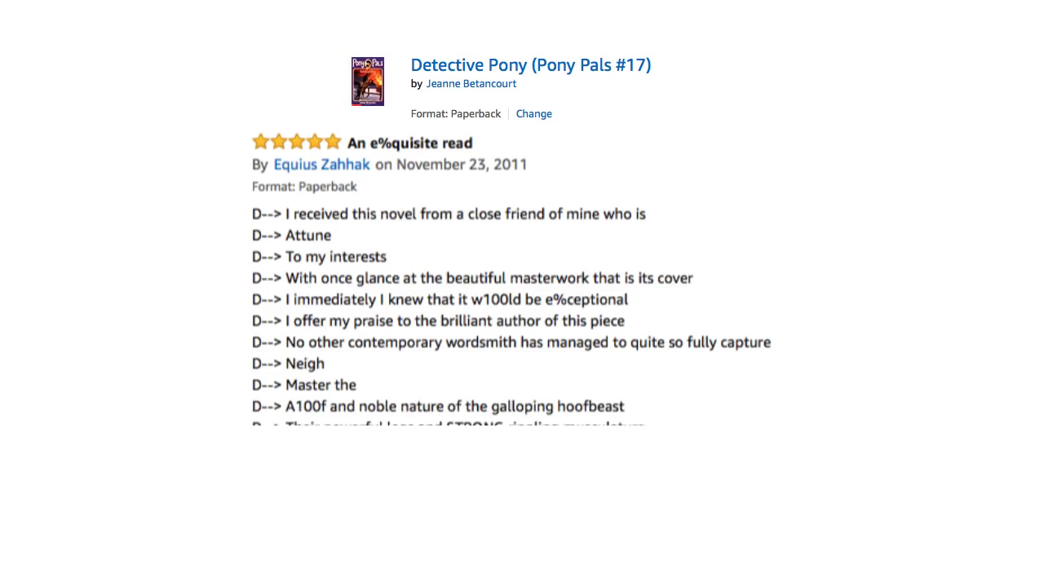